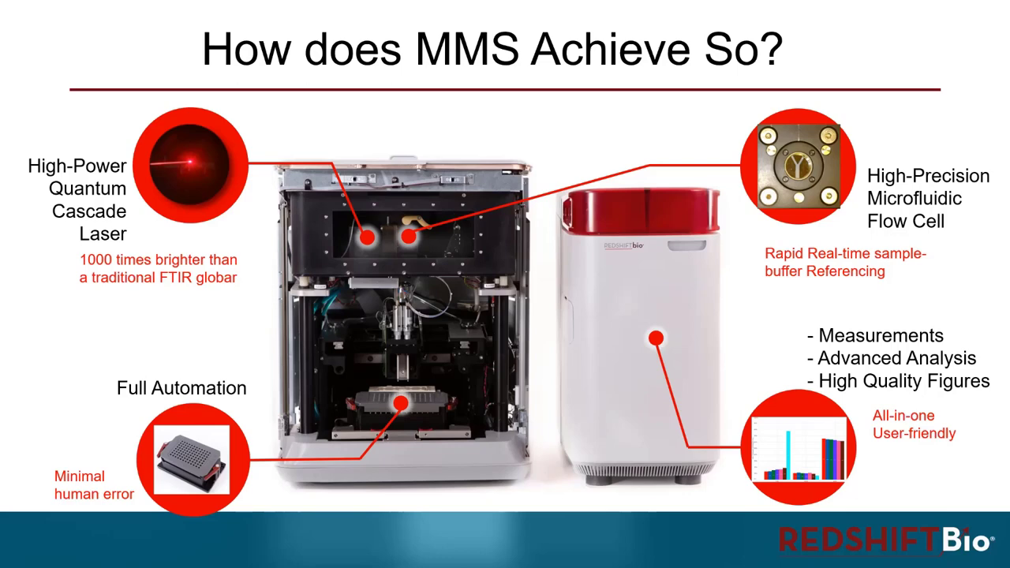
# Step: Advance the slideshow to the 'How does MMS Achieve So?' flow-cell diagram slide
pyautogui.press('Right')
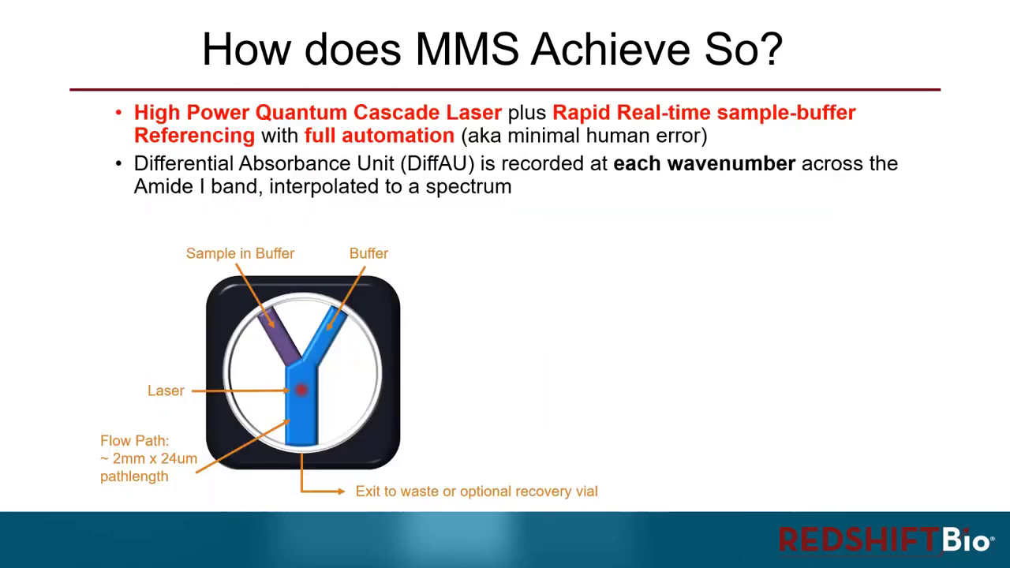